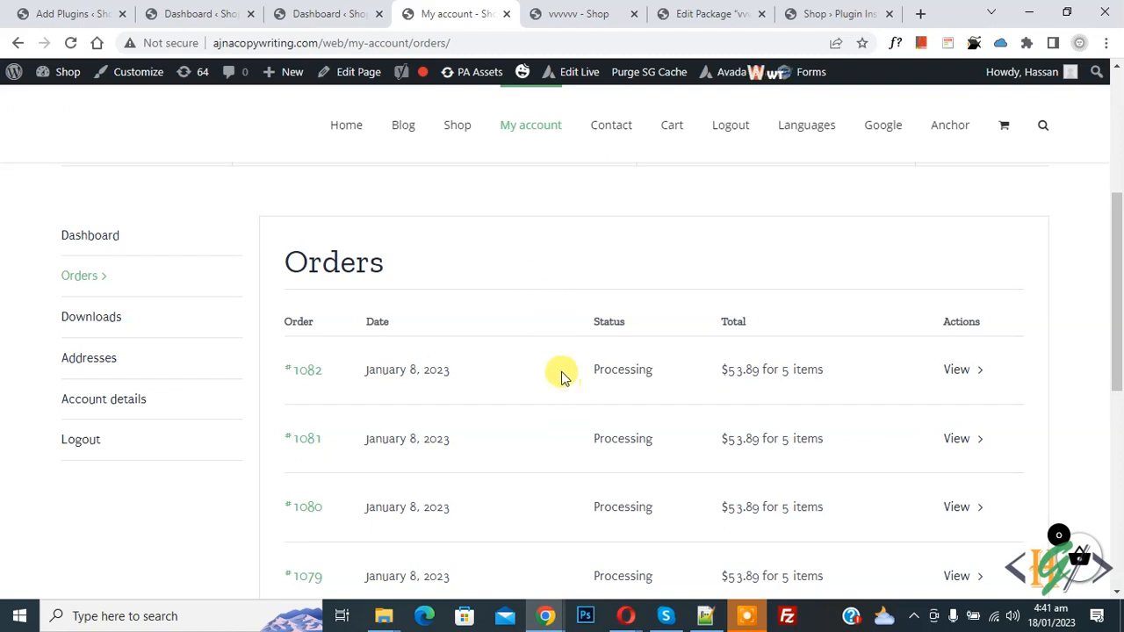
mouse_move(562, 337)
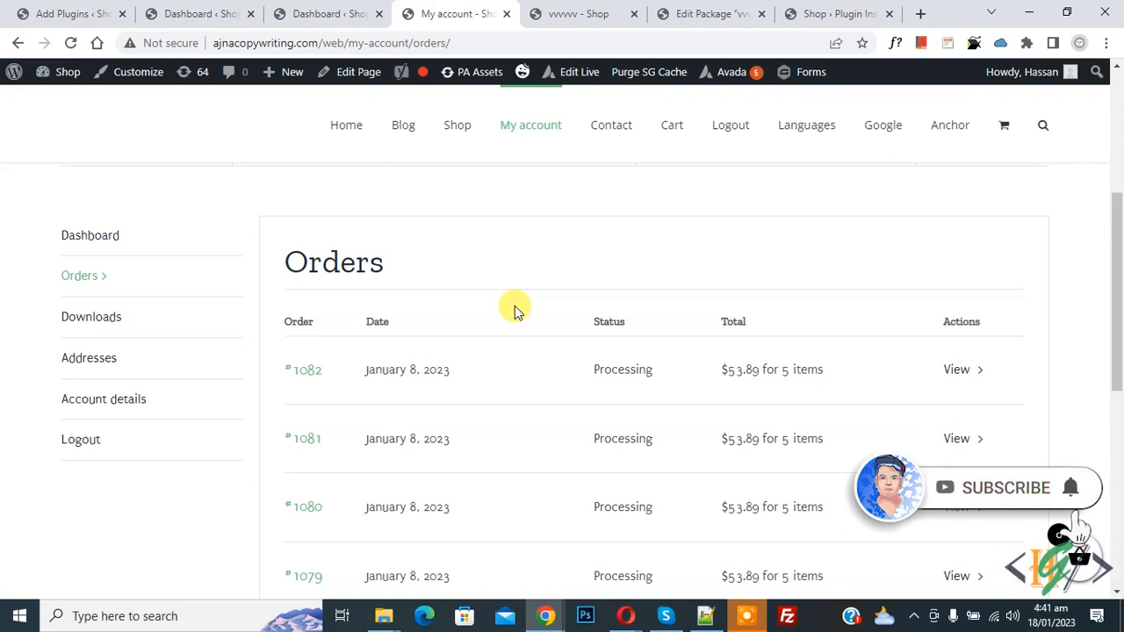
mouse_move(513, 290)
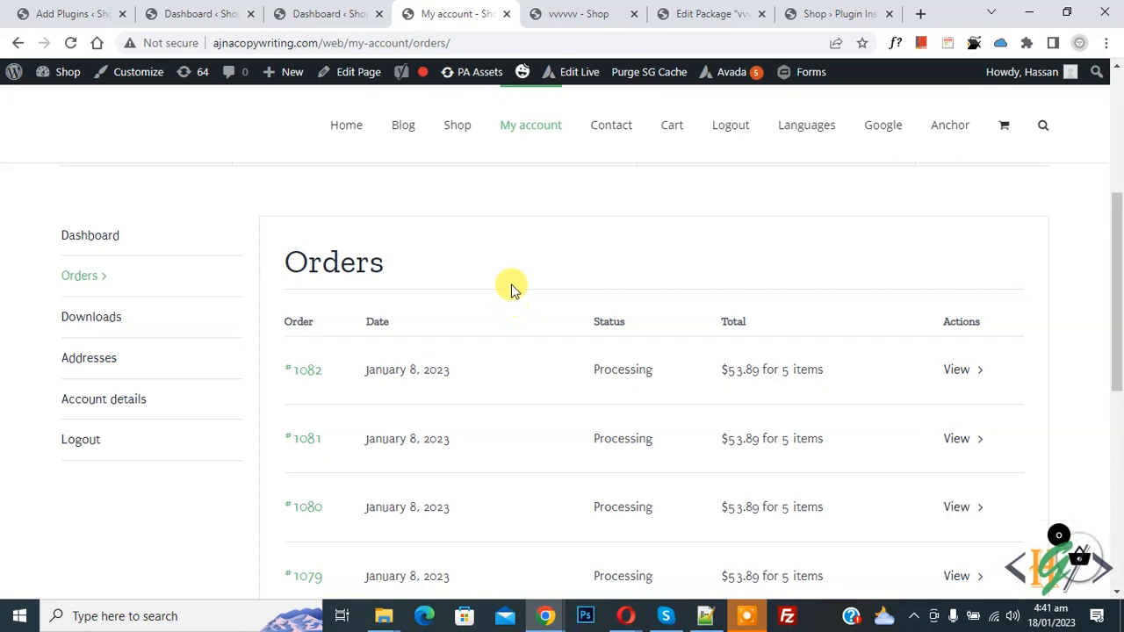
mouse_move(97, 288)
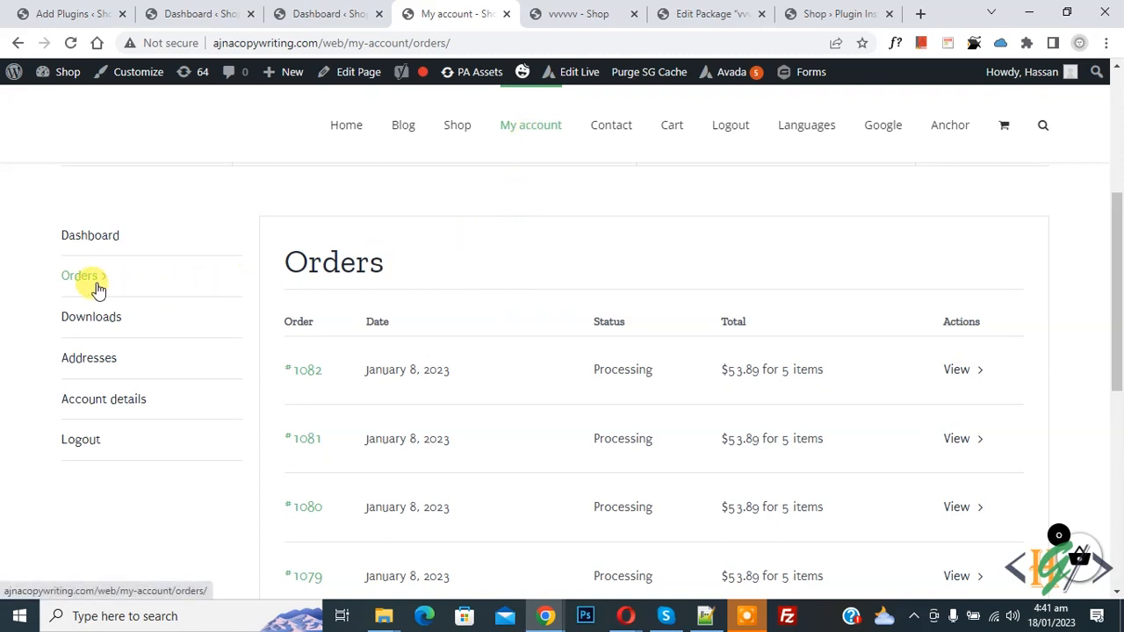
mouse_move(741, 394)
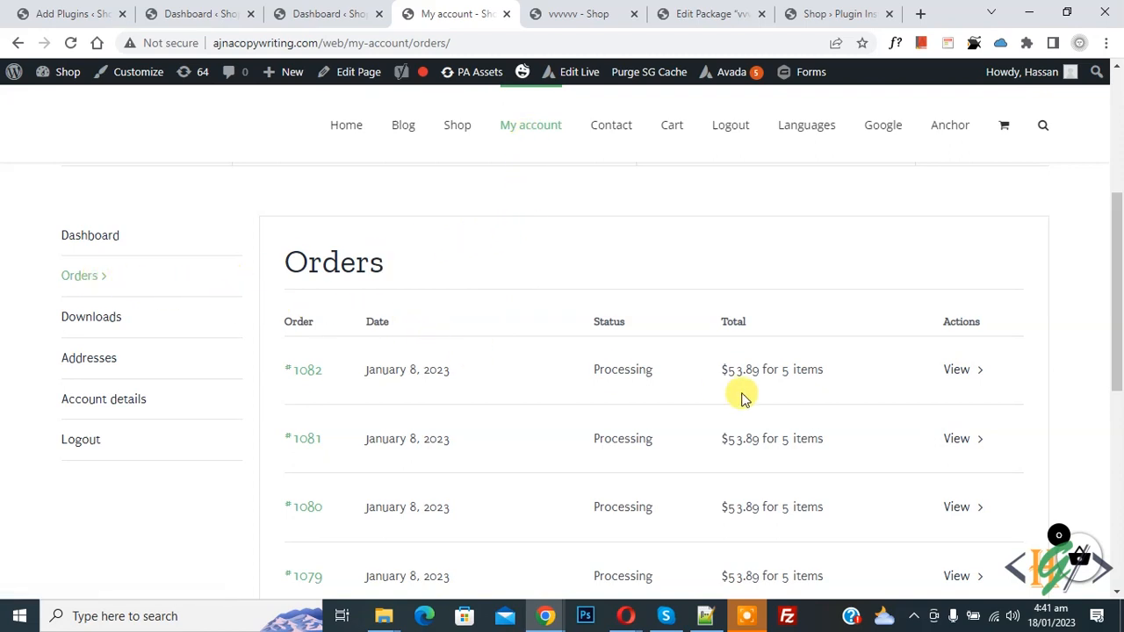
mouse_move(799, 389)
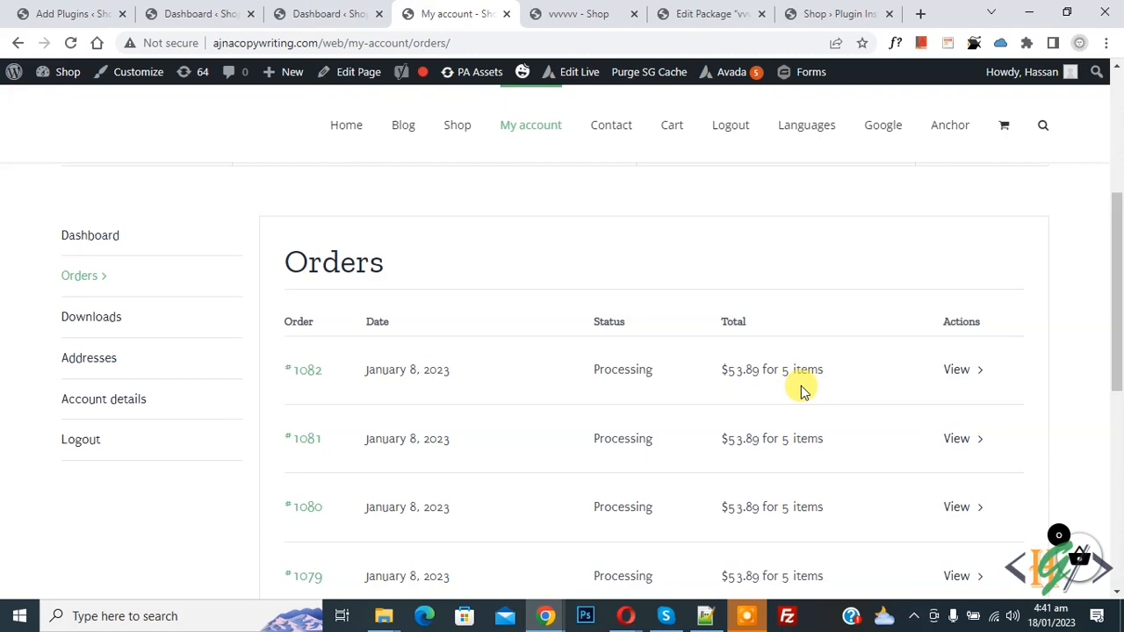
mouse_move(643, 362)
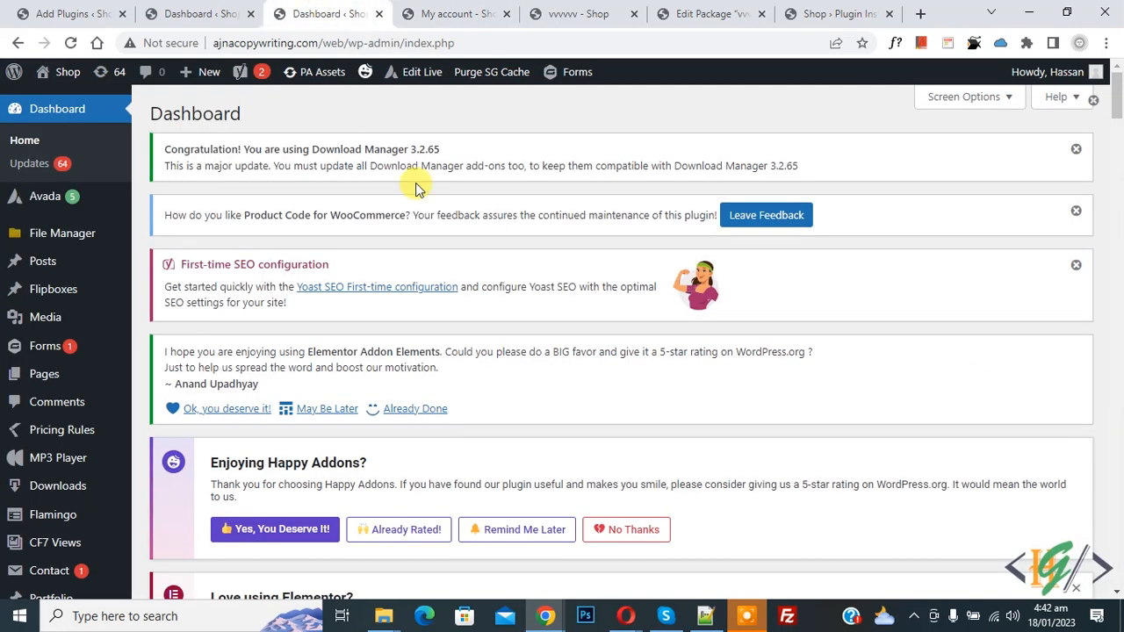
- Search the Add Plugins page for 'wp code' to locate the already-active WPCode plugin
scroll(down, 3)
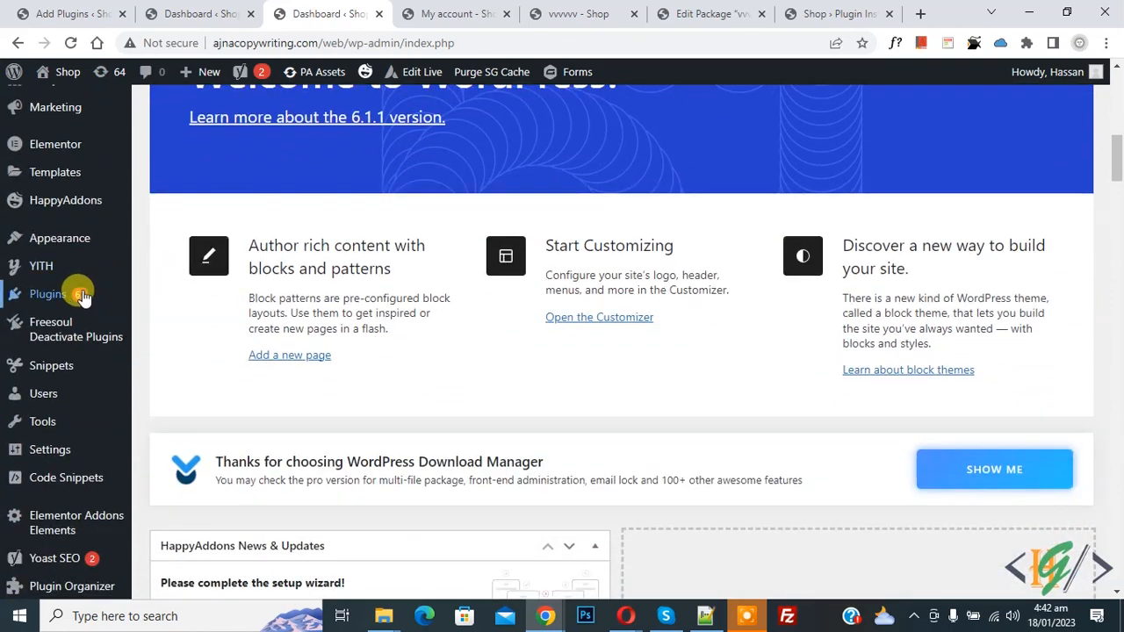
click(48, 293)
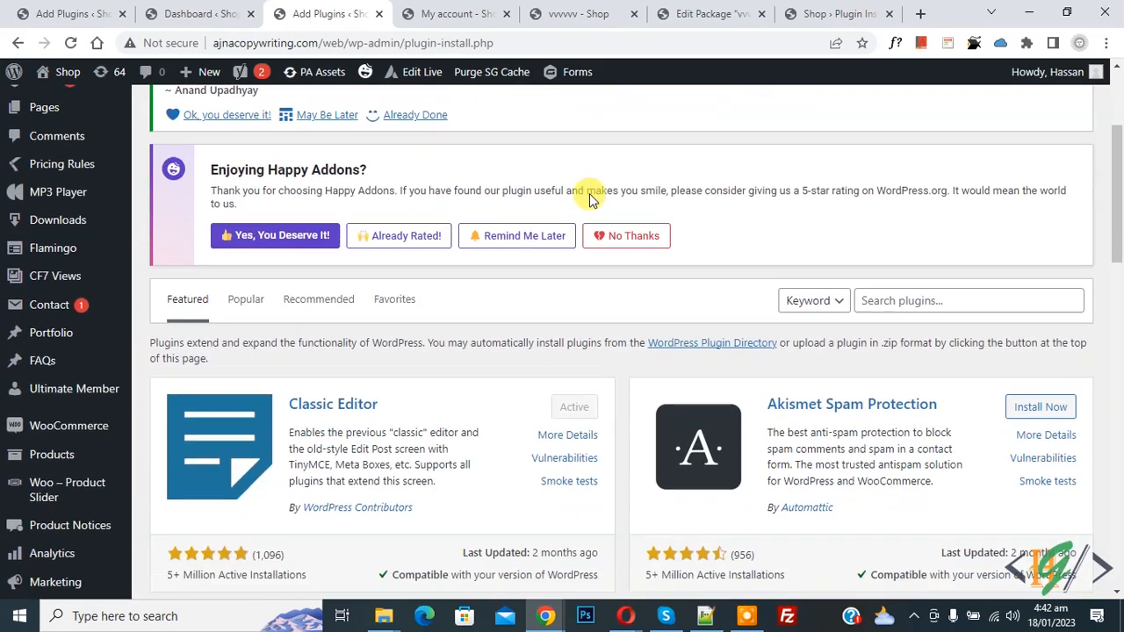
text(wp code)
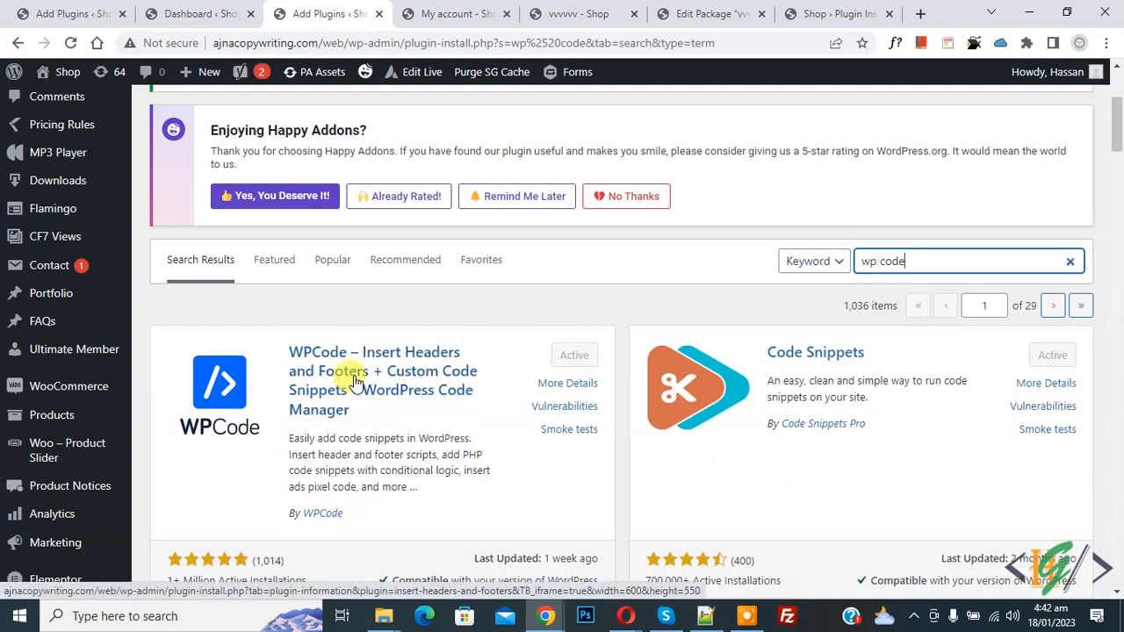
mouse_move(443, 376)
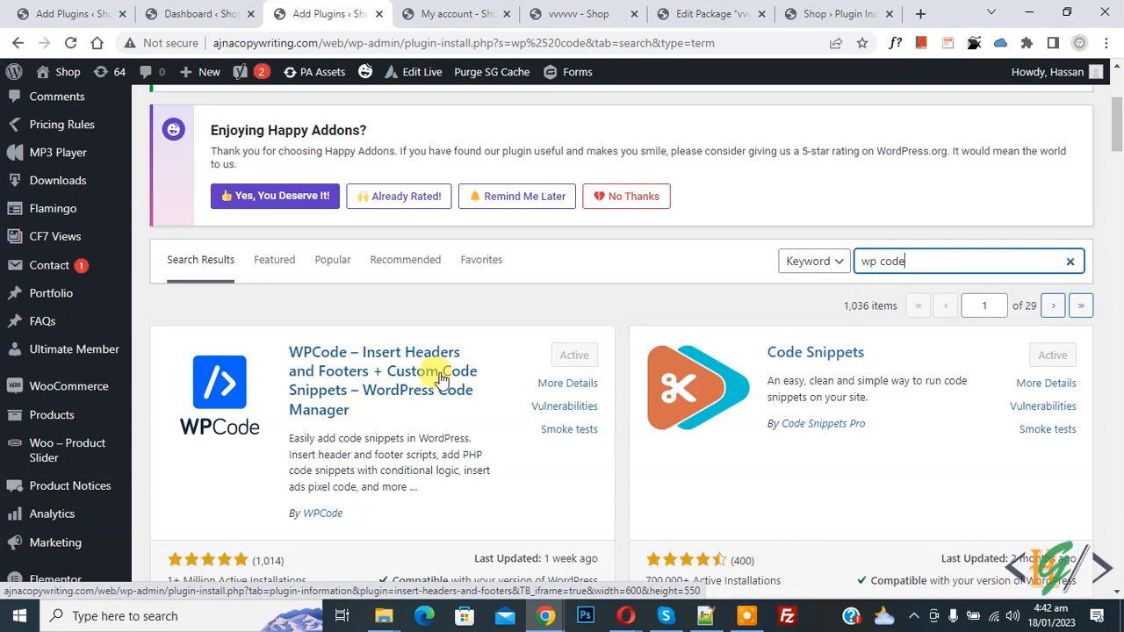
mouse_move(338, 345)
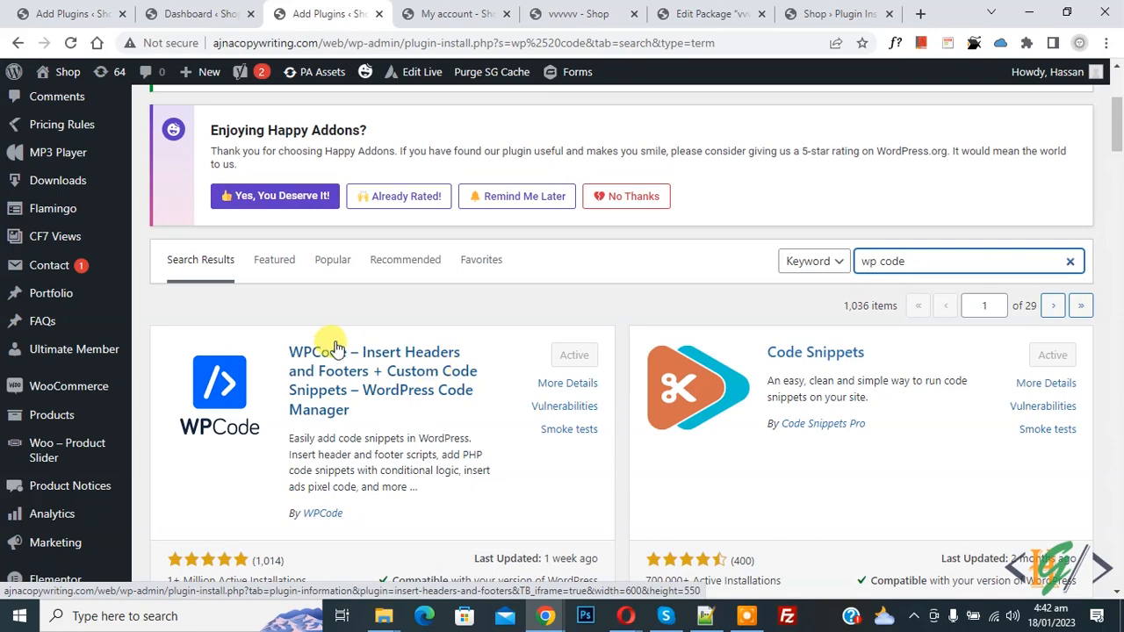
scroll(down, 3)
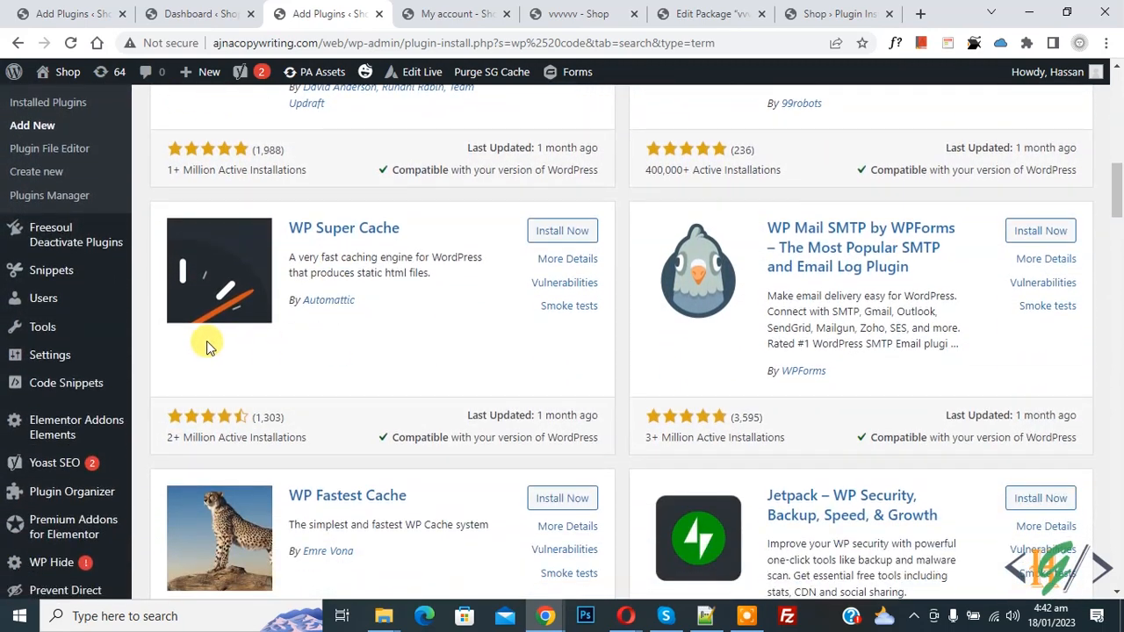
- Create a blank custom snippet from Code Snippets > Add Snippet > Add Your Custom Code
click(67, 383)
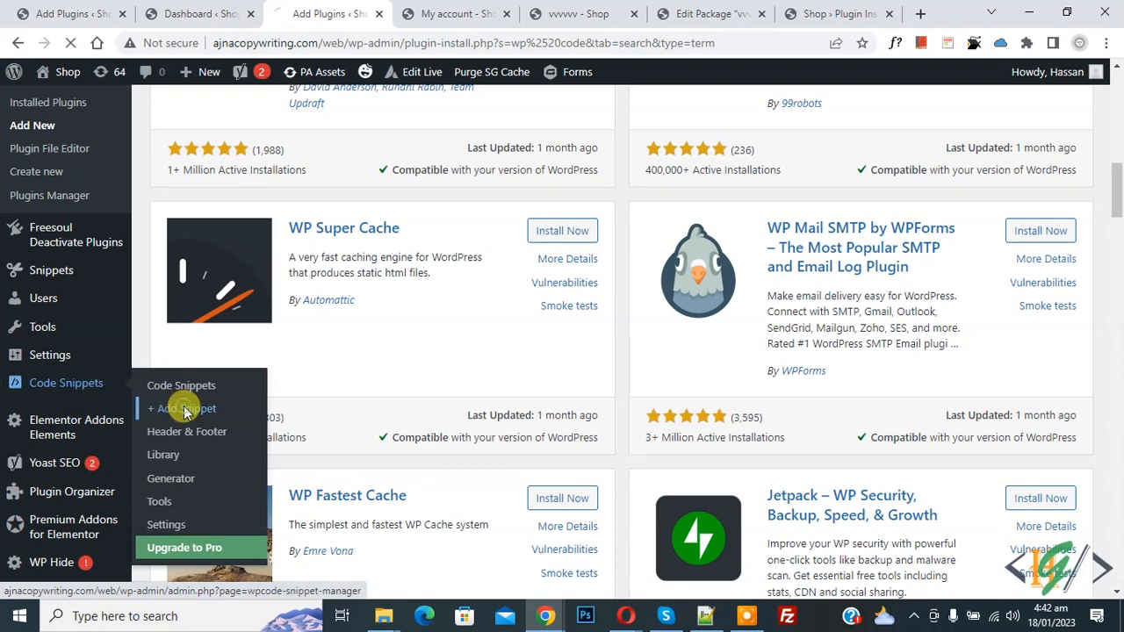
click(183, 408)
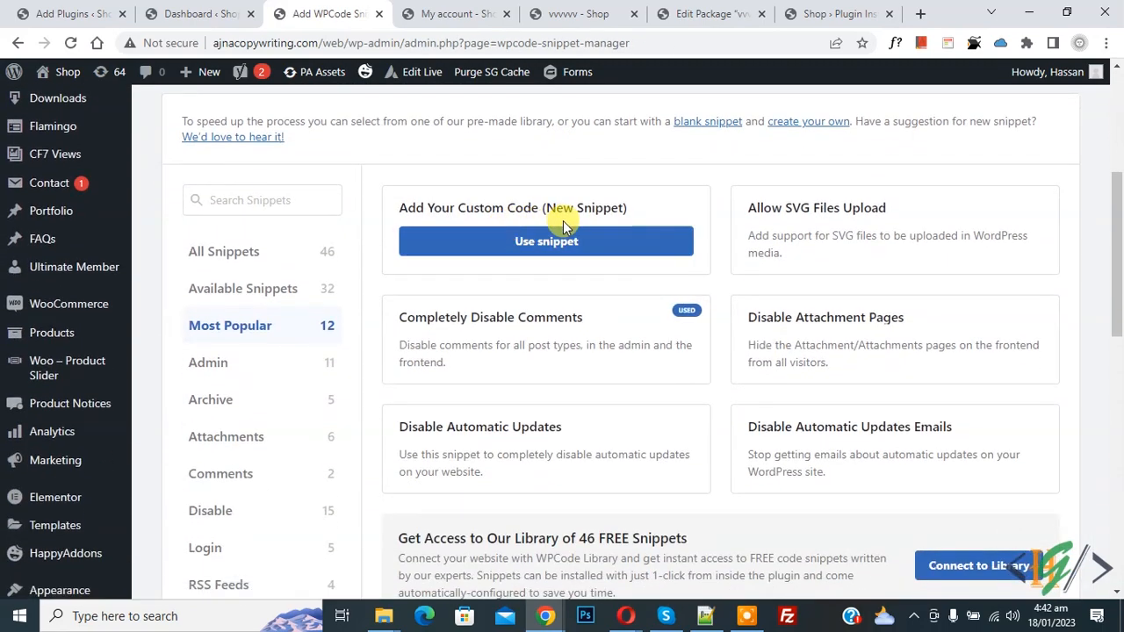
click(544, 241)
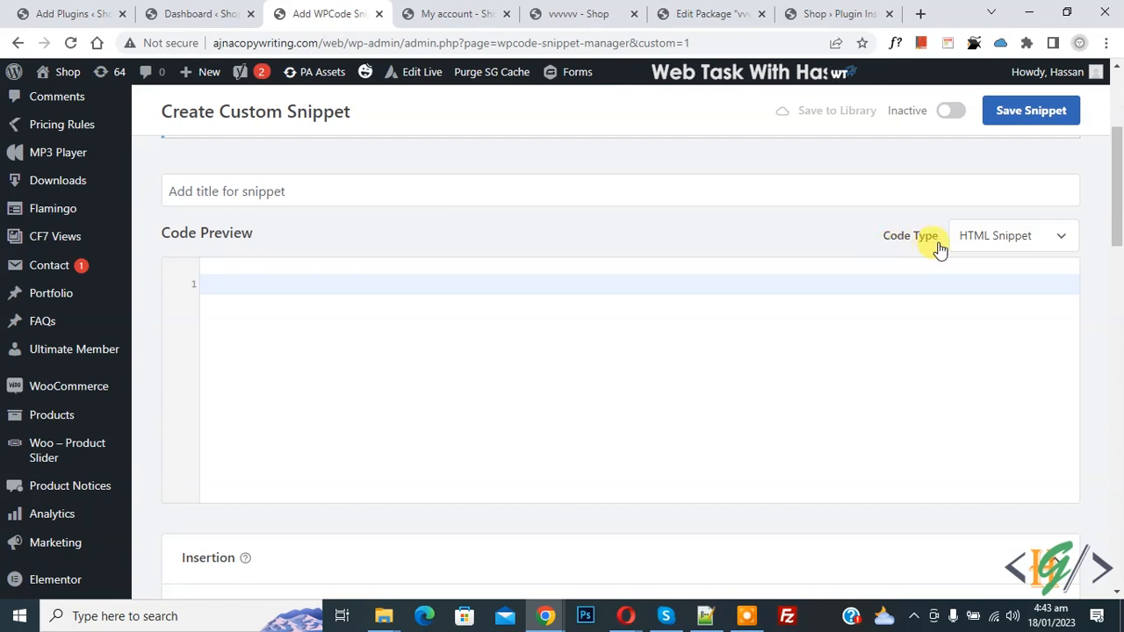
- Set the code type to PHP Snippet and paste the order-again add_filter code
click(1012, 235)
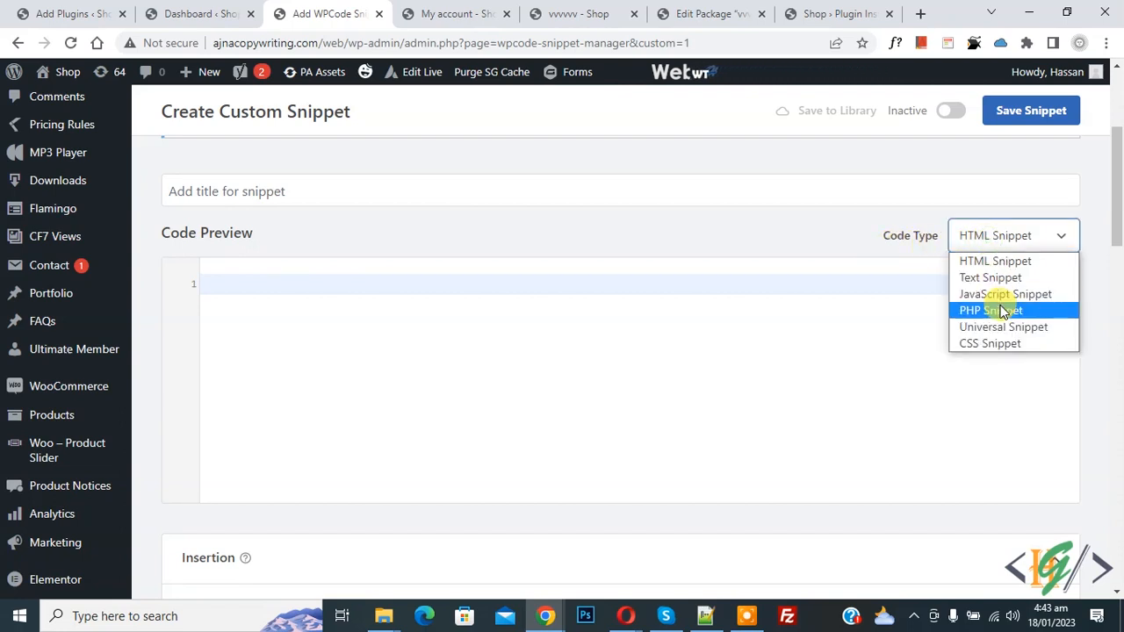
click(991, 309)
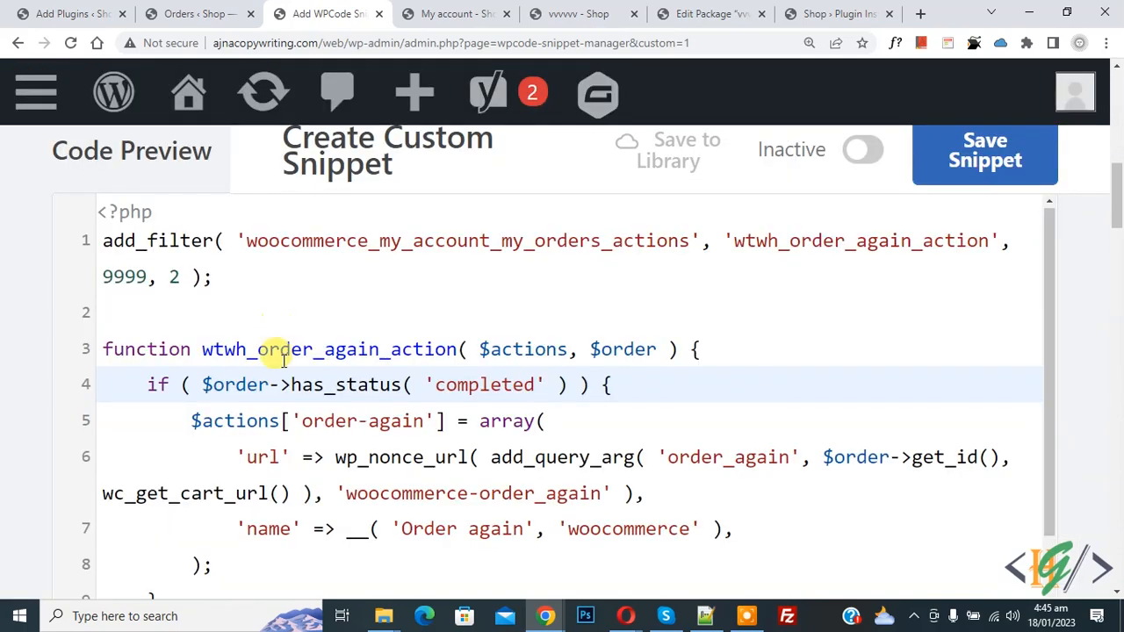
mouse_move(430, 385)
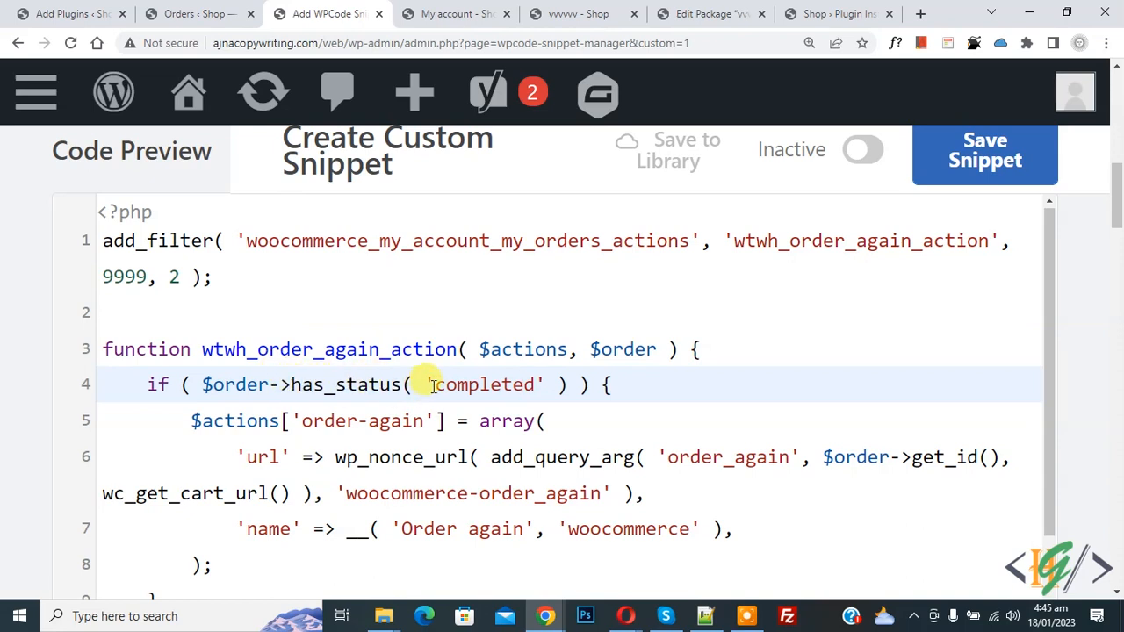
scroll(down, 3)
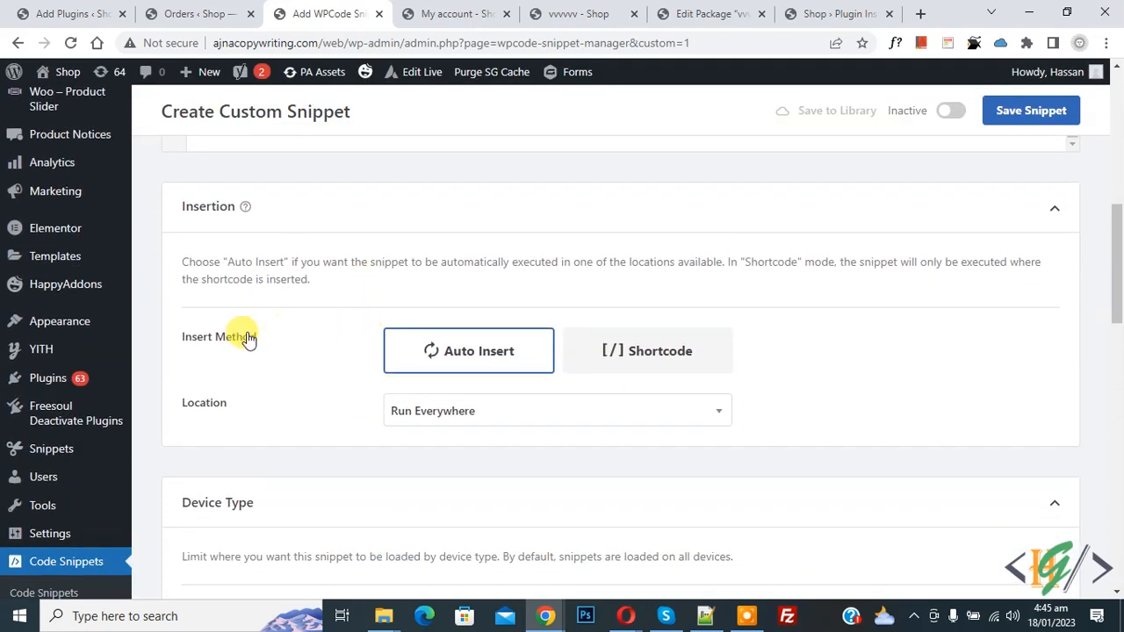
mouse_move(219, 418)
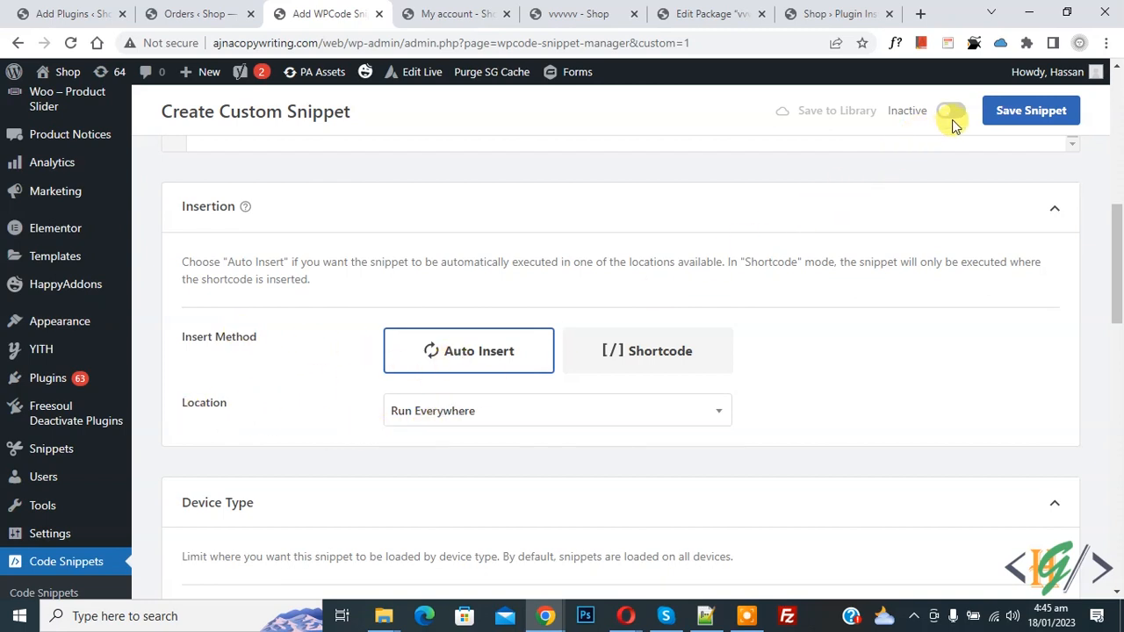
- Toggle the snippet to Active, save it, and return to the storefront tab
click(952, 109)
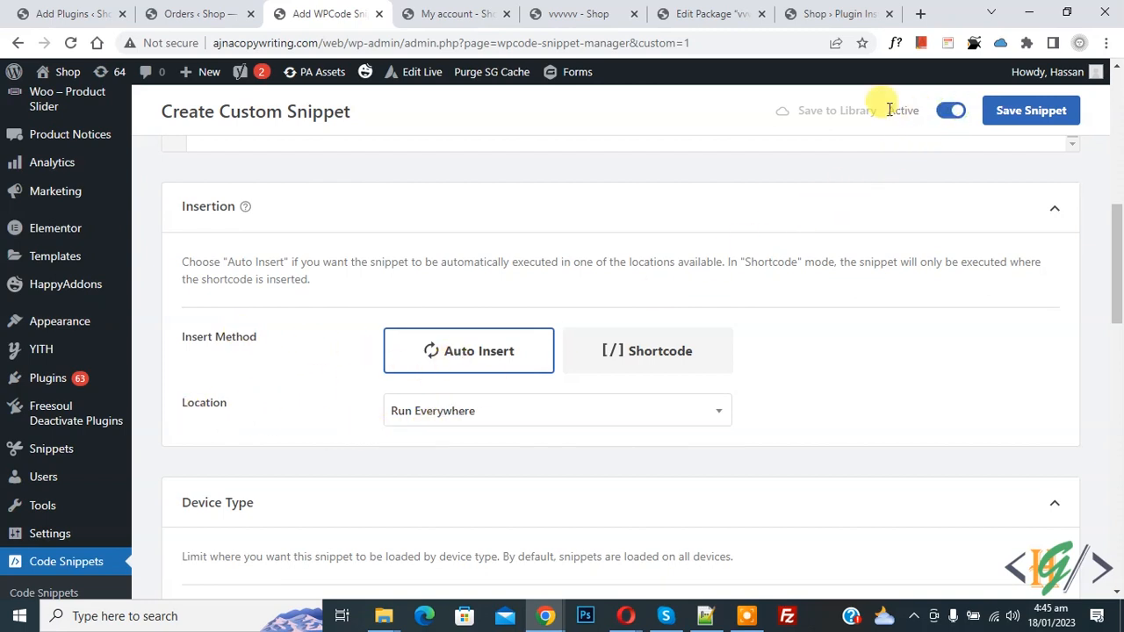
click(1032, 109)
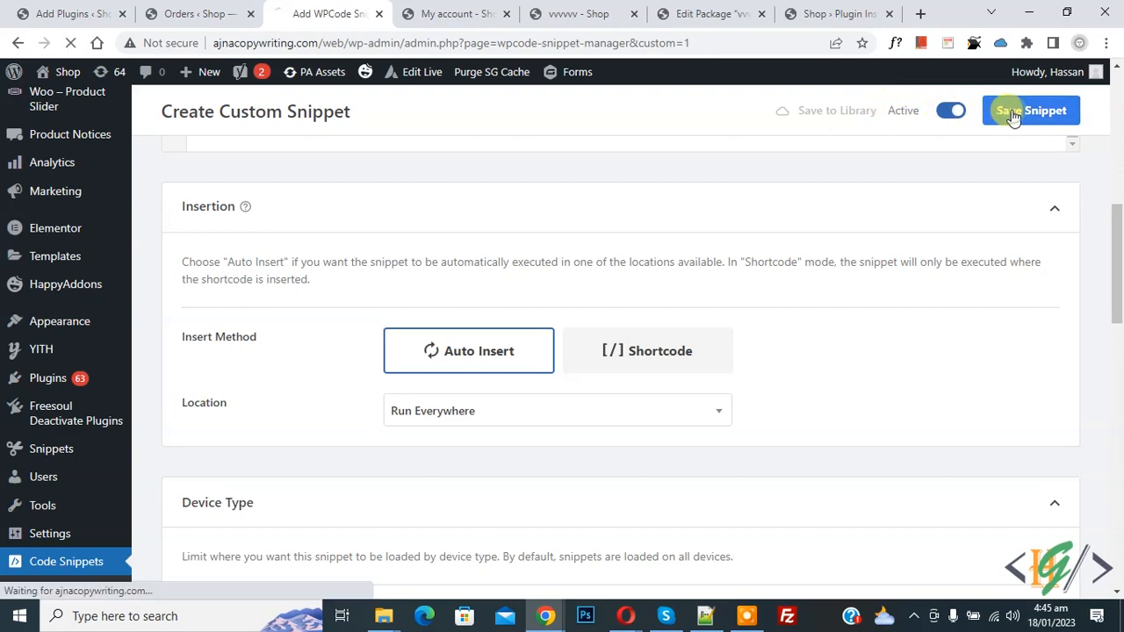
click(1030, 108)
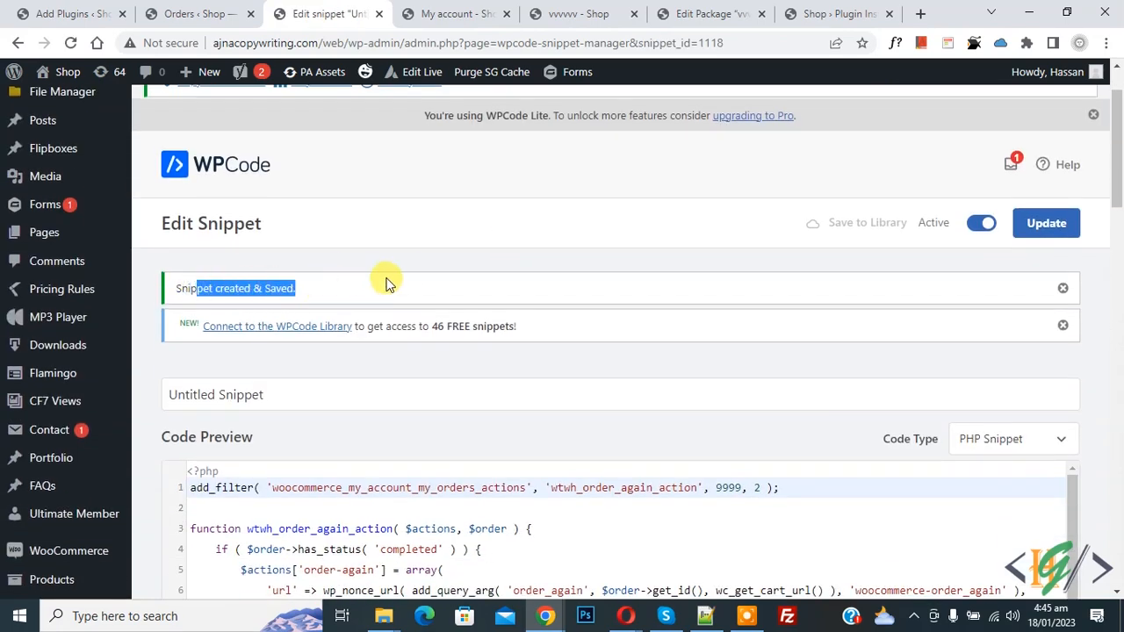
click(453, 14)
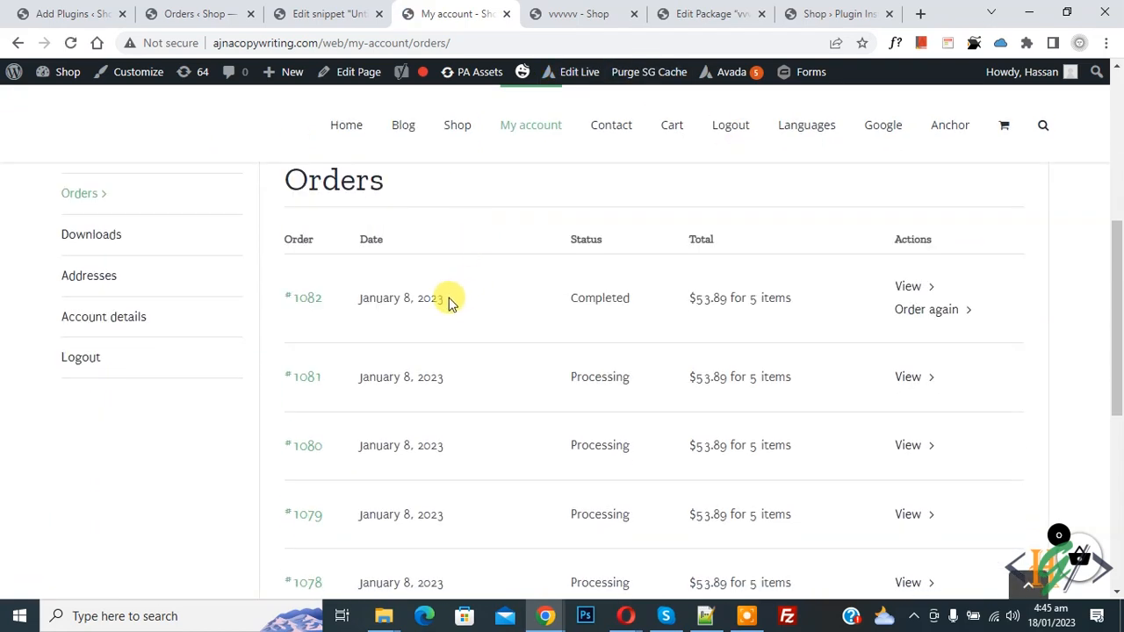
- Reload the Orders page and use Order again on completed order #1082
double_click(601, 299)
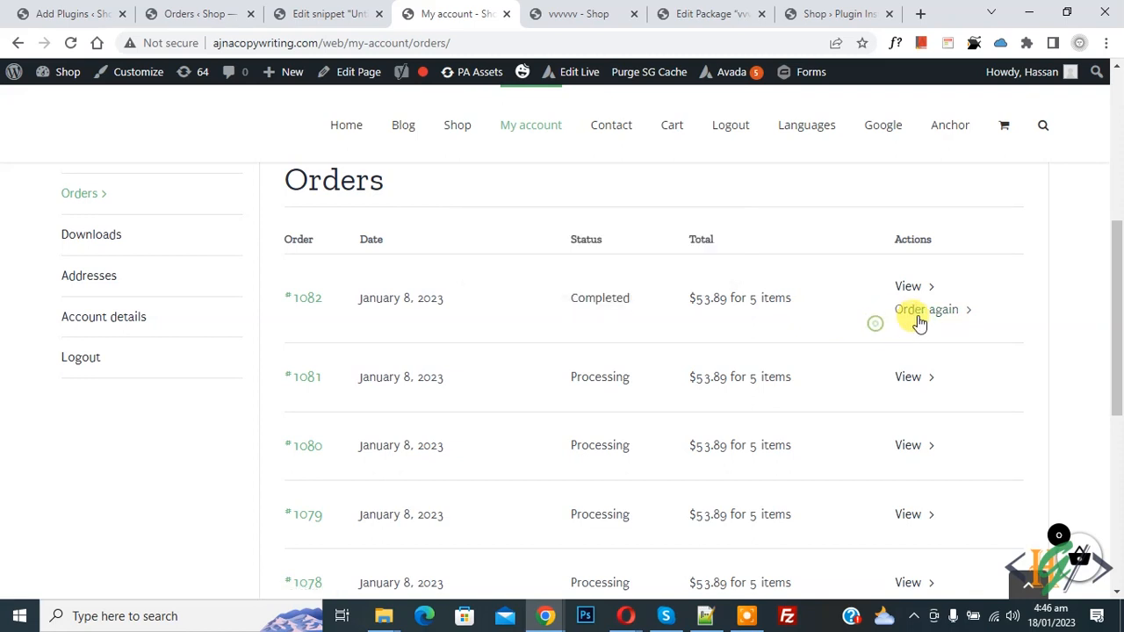
mouse_move(653, 348)
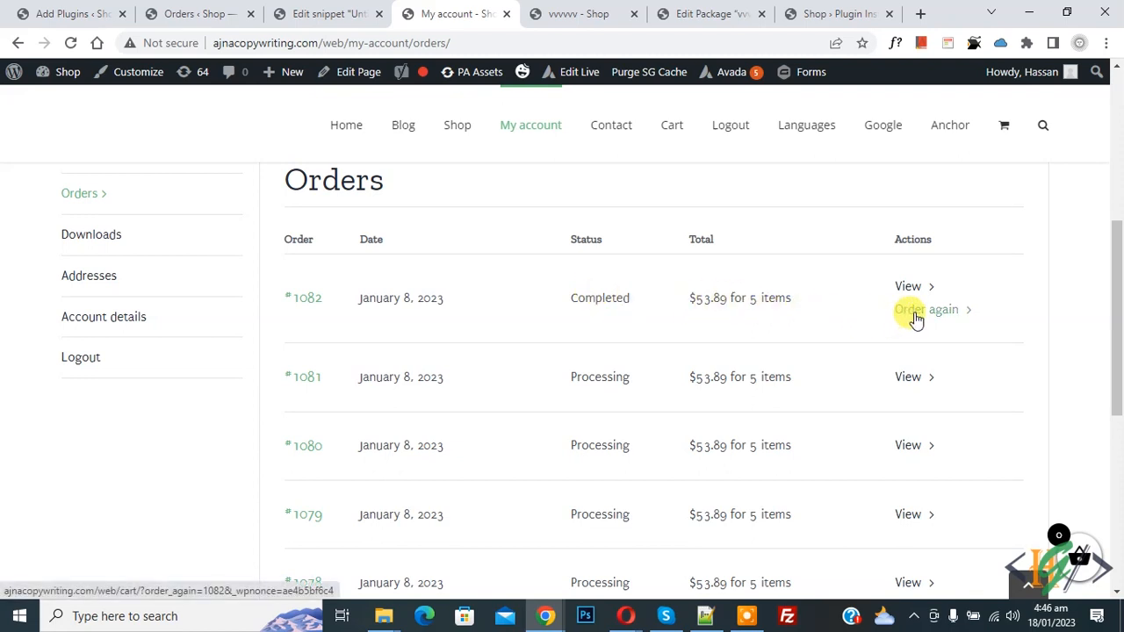
click(924, 310)
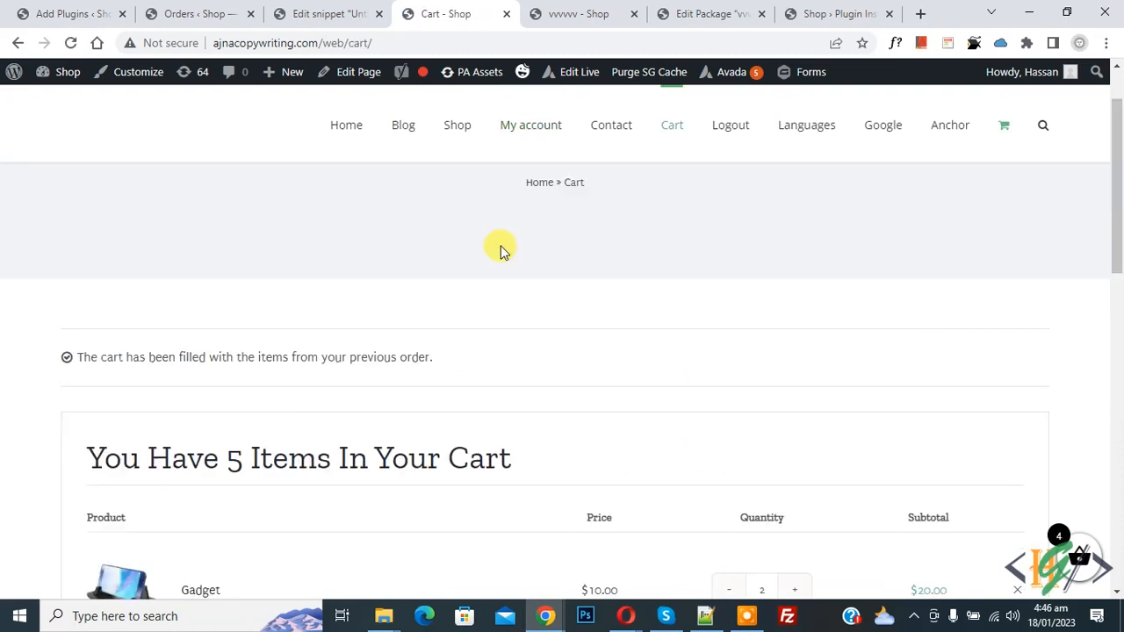
- Review the refilled cart items, then return to the saved snippet's Code Preview
scroll(down, 3)
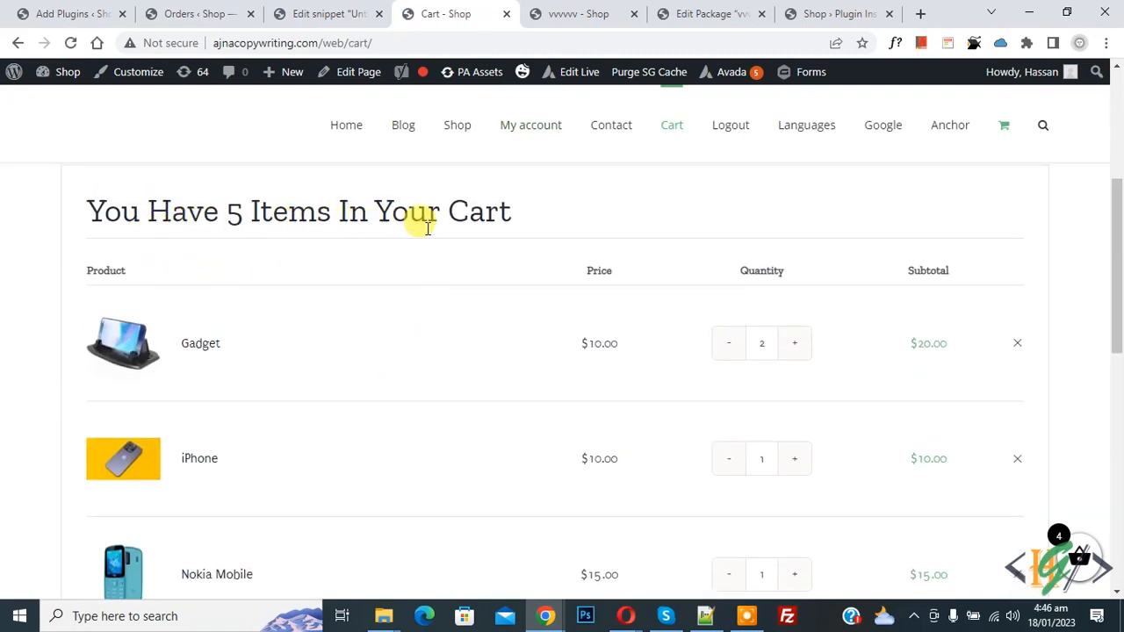
scroll(down, 3)
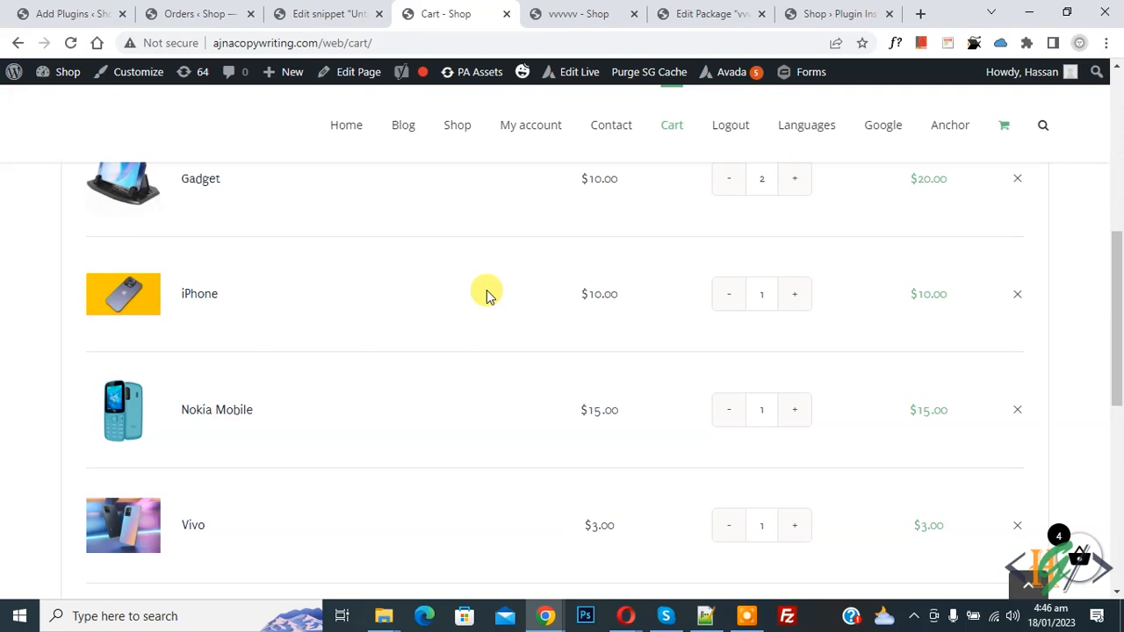
click(325, 14)
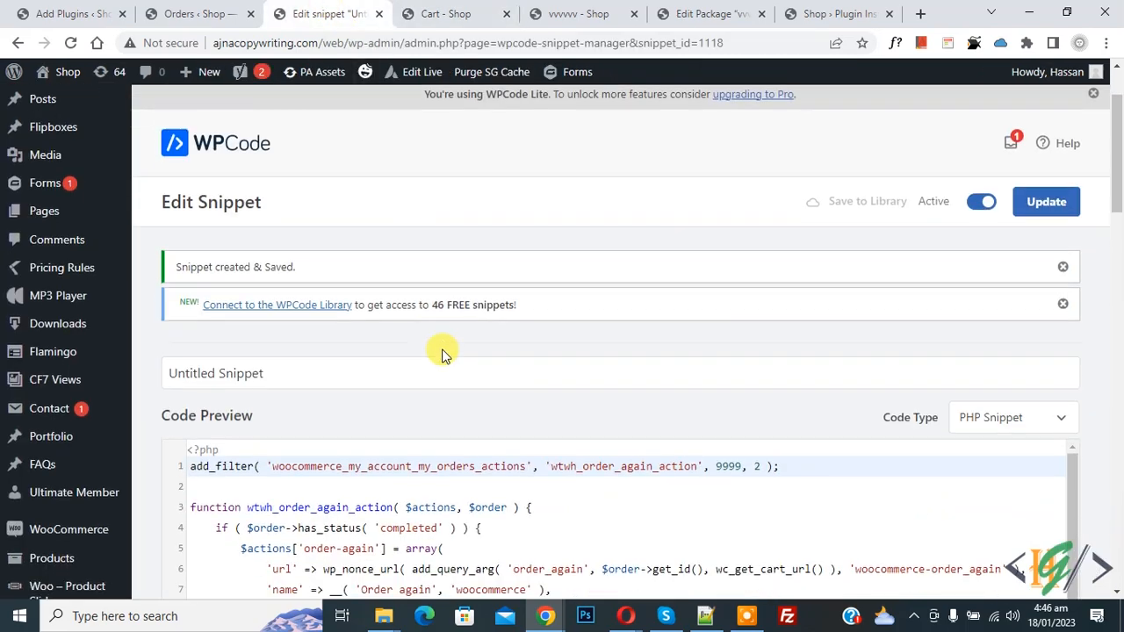
scroll(down, 3)
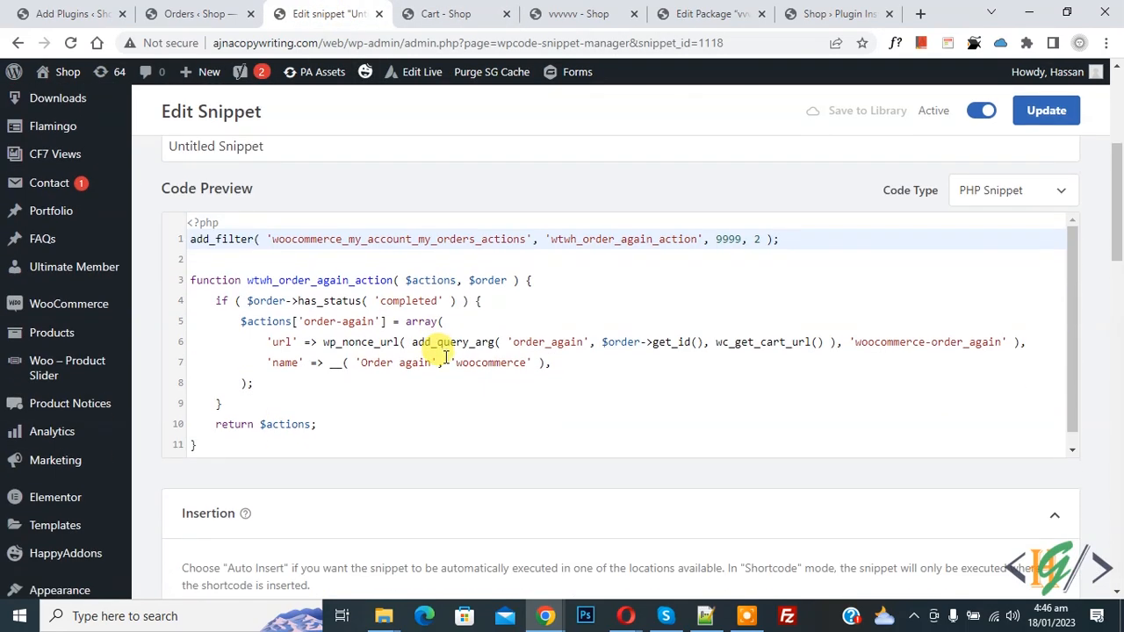